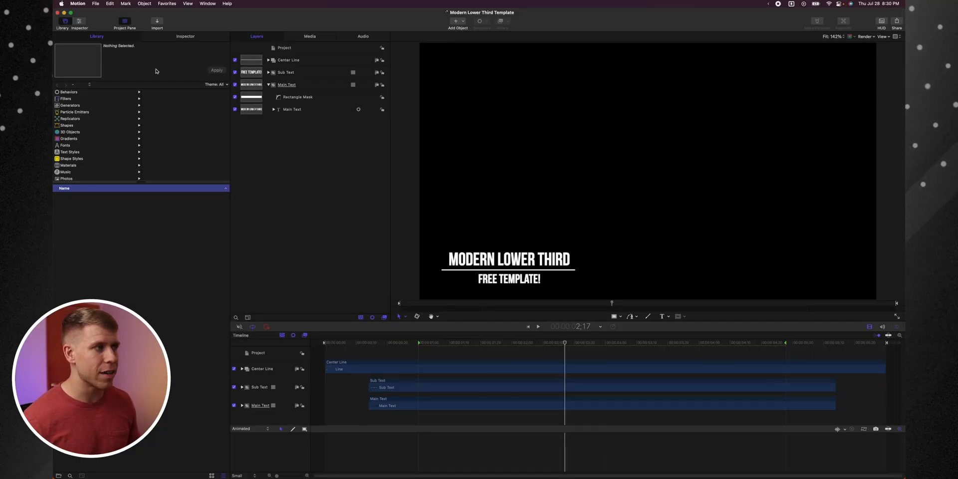
Choose File > Publish Template for the Modern Lower Third project
click(95, 3)
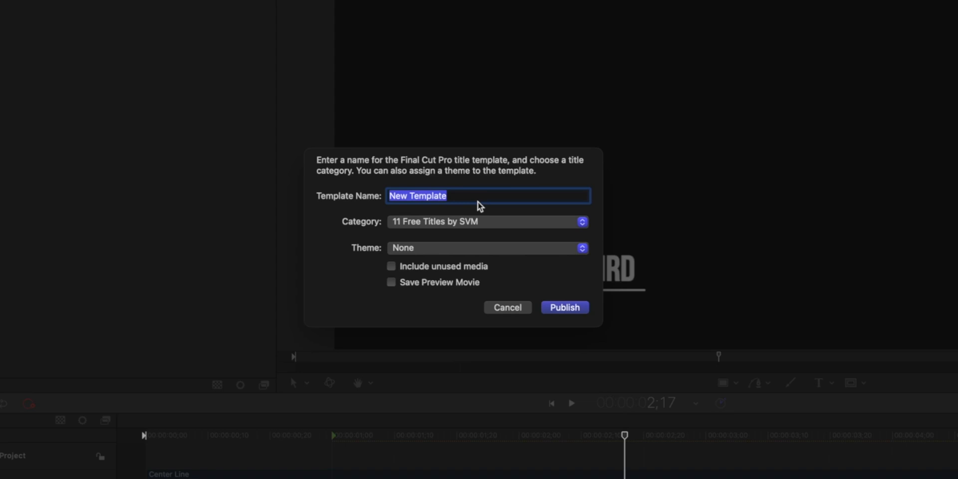
Name the template 'Nice Lower Third' and set its category to Motion Tutorials
text(Nice Lower Third)
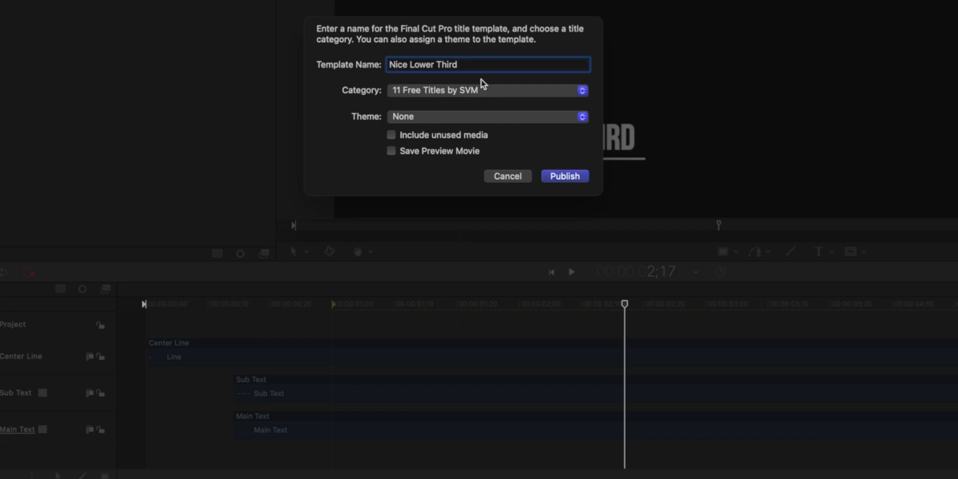
mouse_move(478, 101)
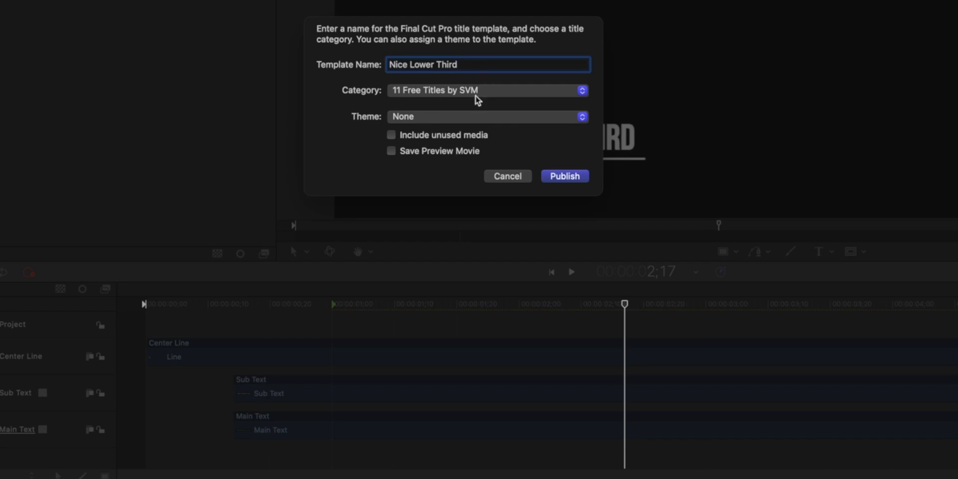
click(487, 89)
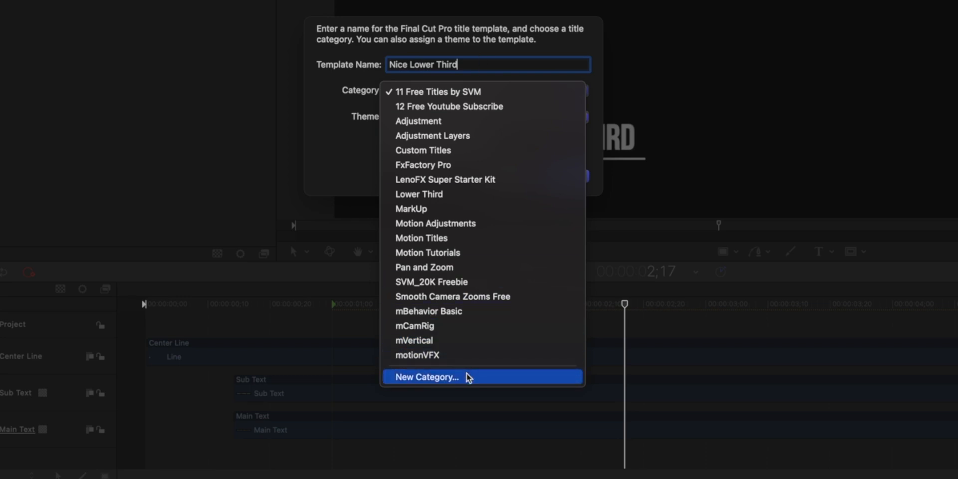
mouse_move(455, 252)
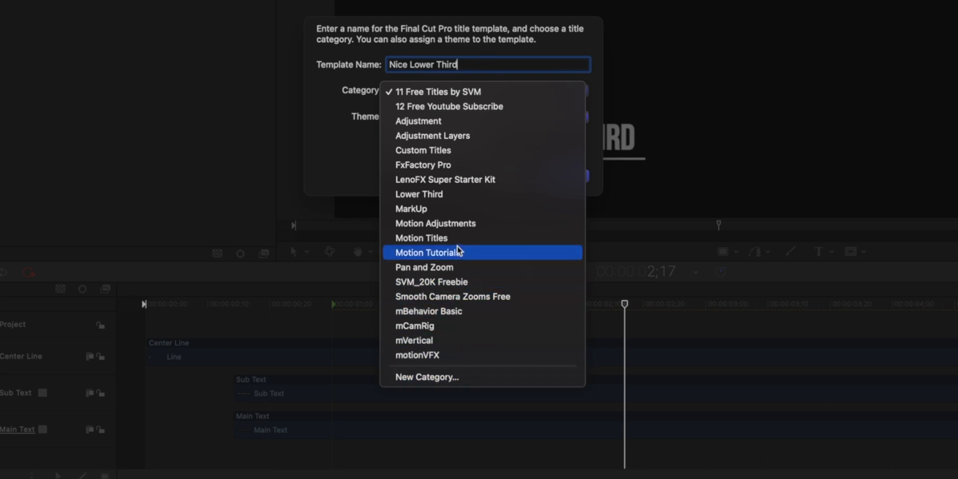
click(430, 253)
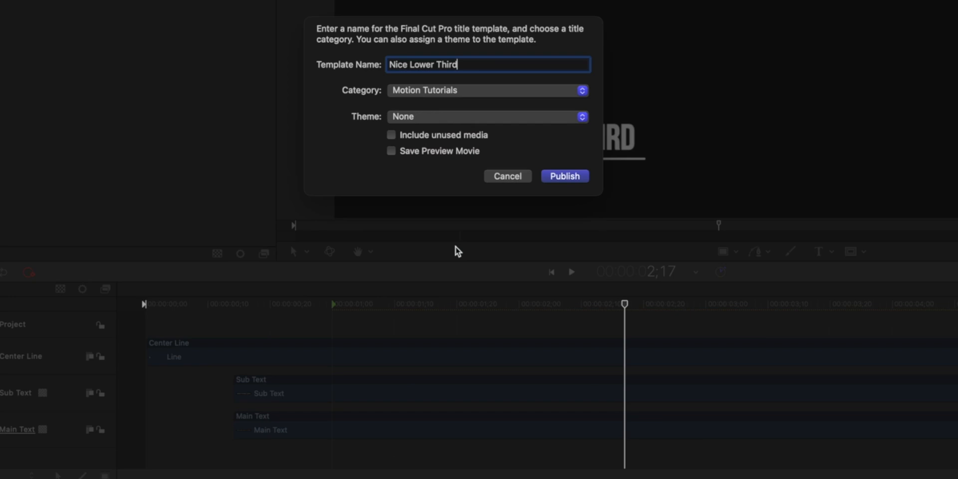
mouse_move(473, 108)
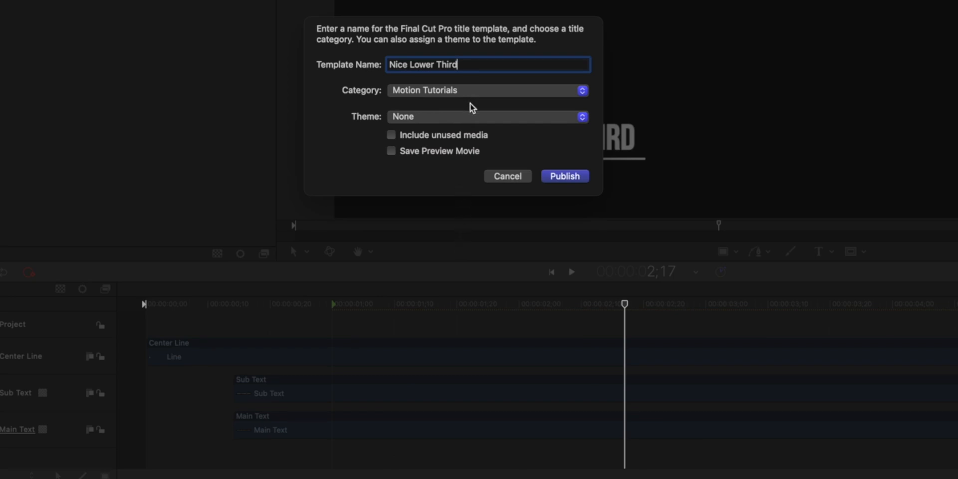
mouse_move(444, 170)
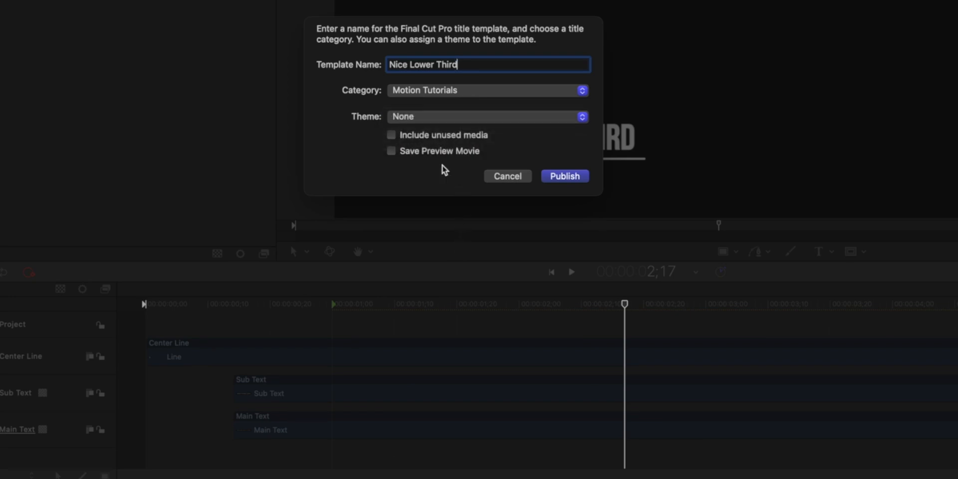
mouse_move(563, 185)
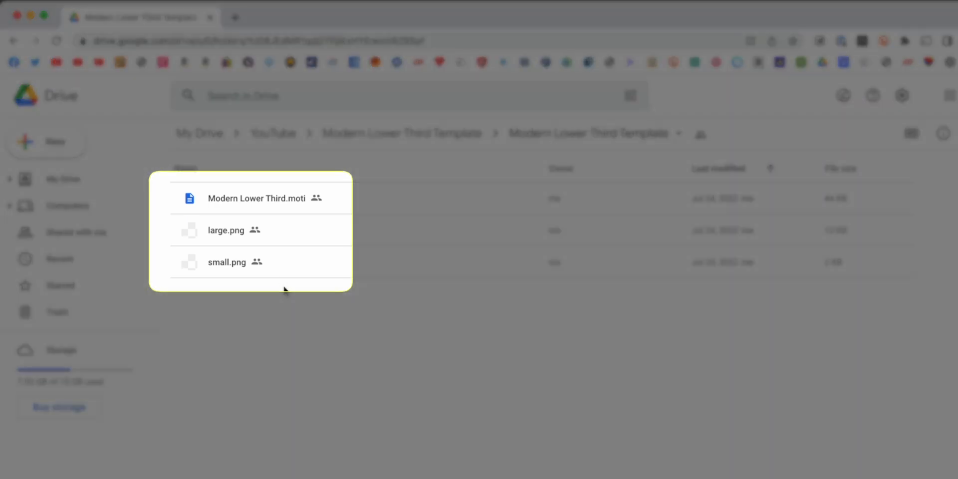
mouse_move(292, 210)
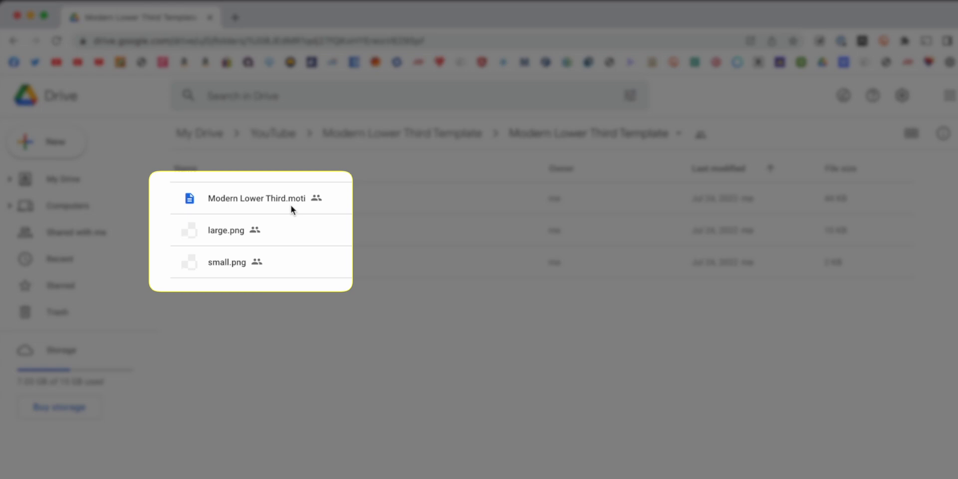
mouse_move(290, 214)
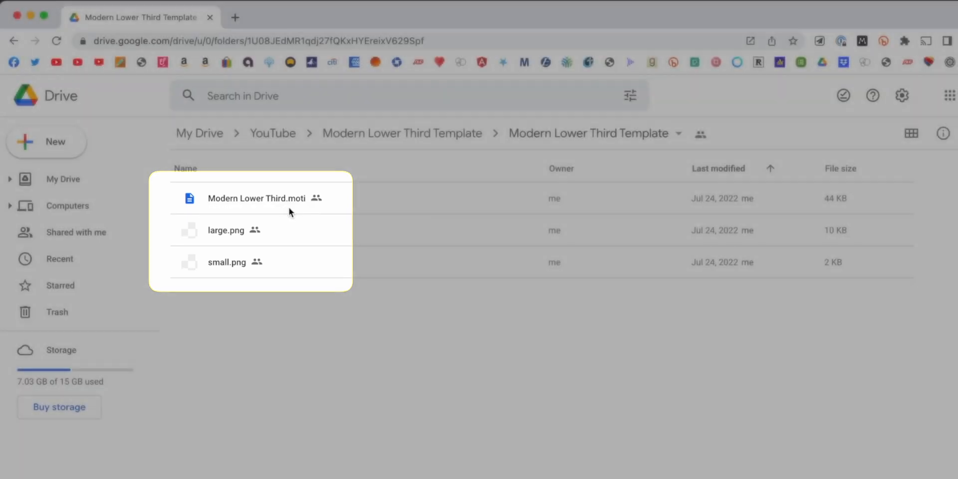
mouse_move(284, 198)
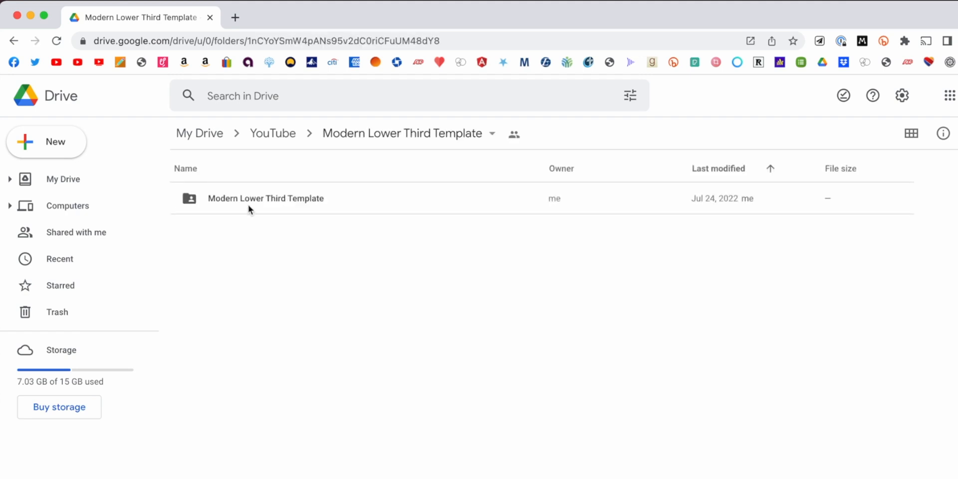
mouse_move(266, 199)
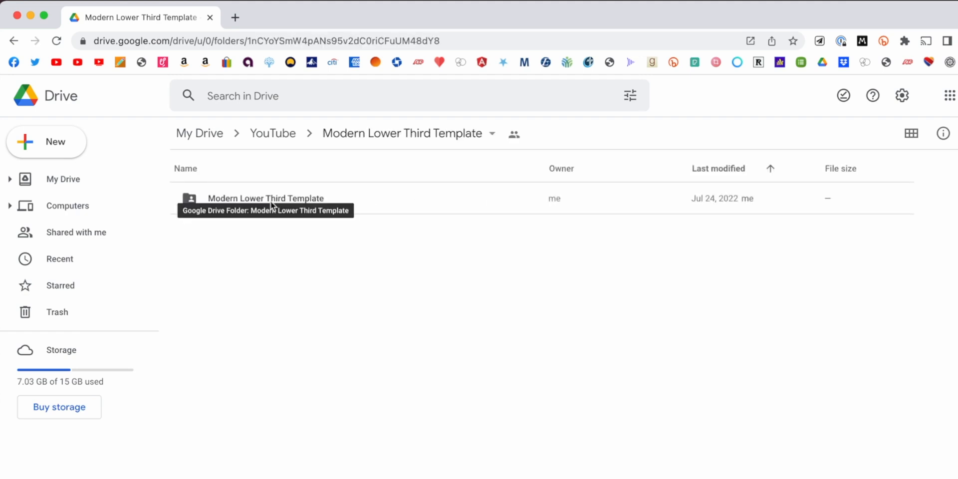
Choose an action from the Modern Lower Third Template folder's context menu
right_click(265, 198)
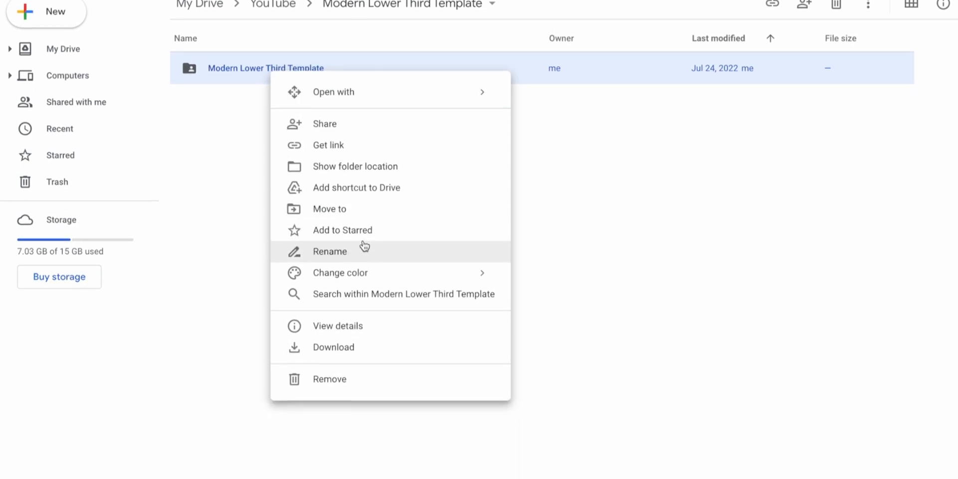
mouse_move(362, 166)
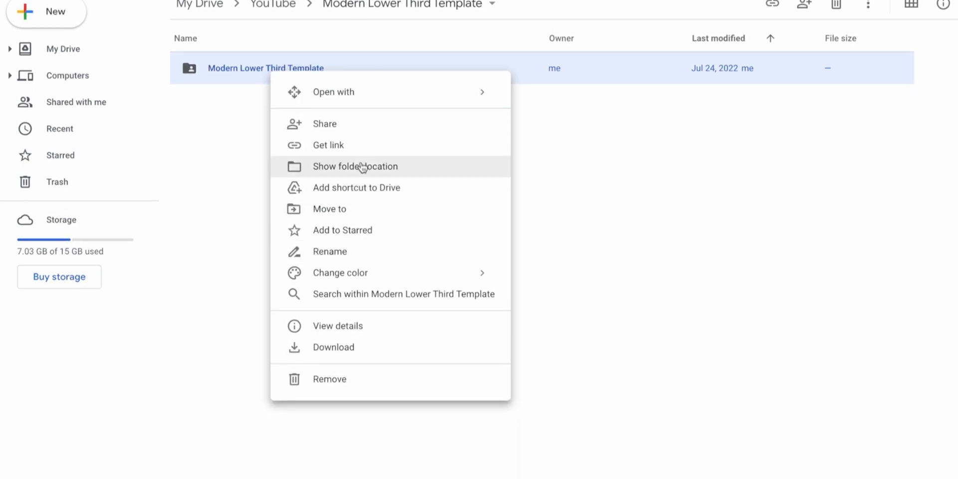
click(333, 347)
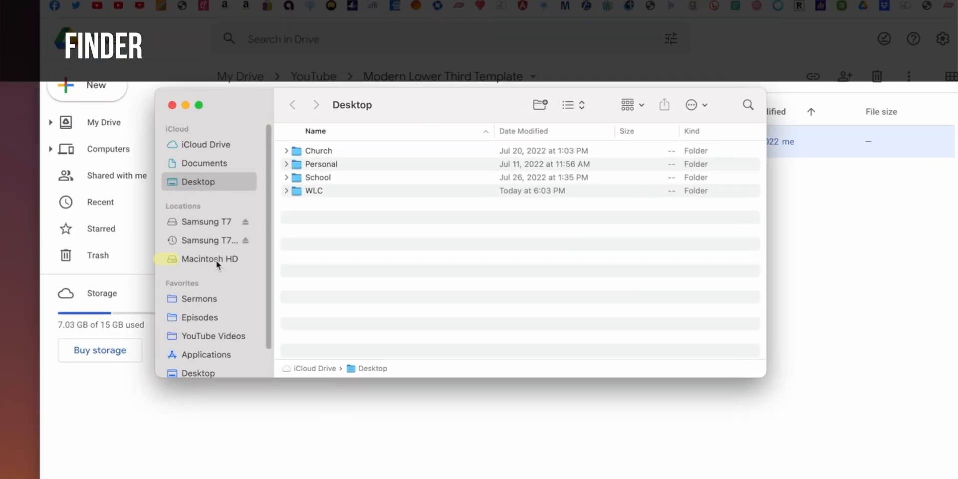
Browse Macintosh HD > Users > home folder > Movies > Motion Templates in Finder
click(210, 259)
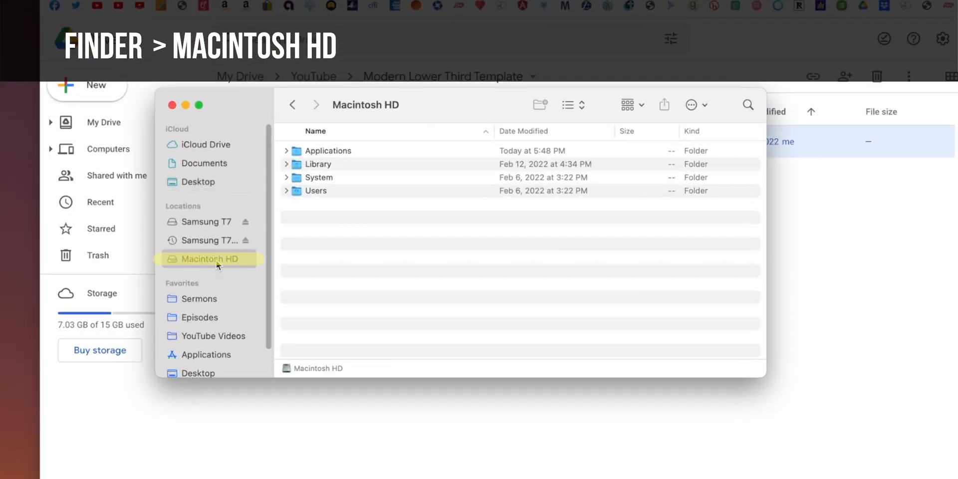
click(316, 191)
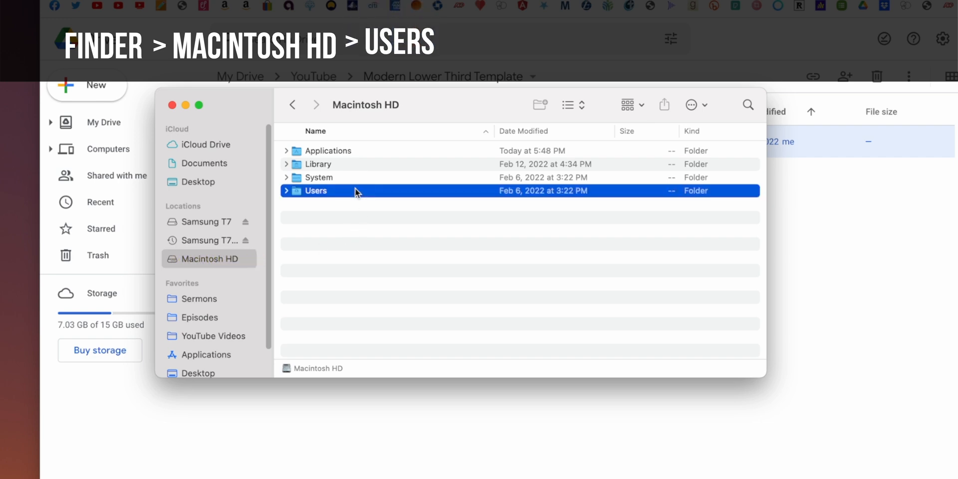
double_click(316, 191)
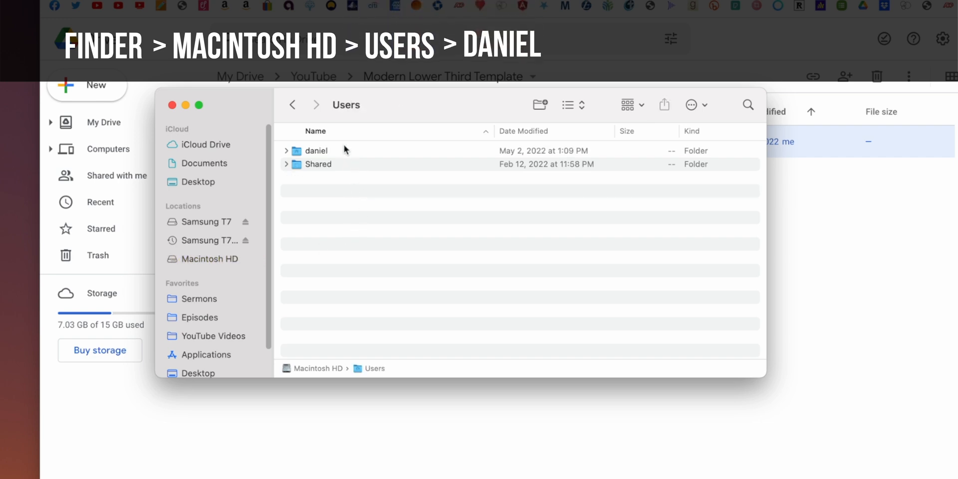
click(318, 151)
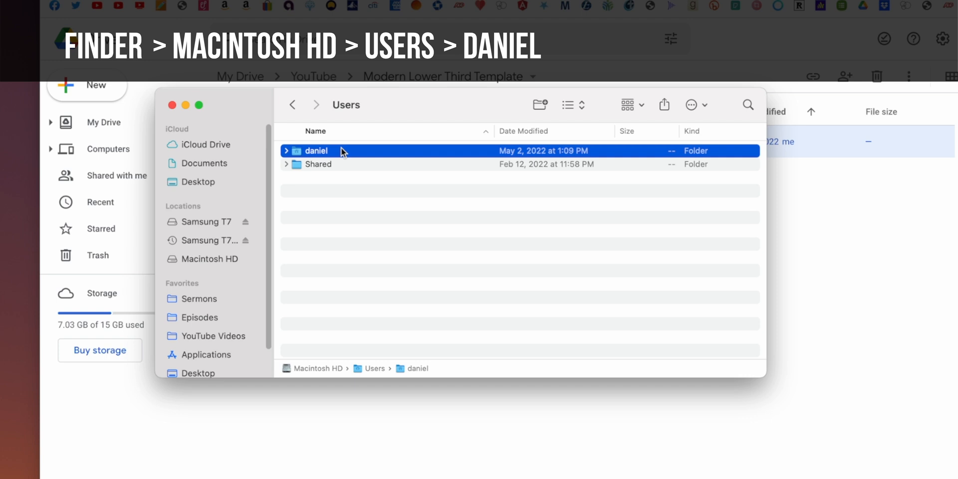
double_click(316, 150)
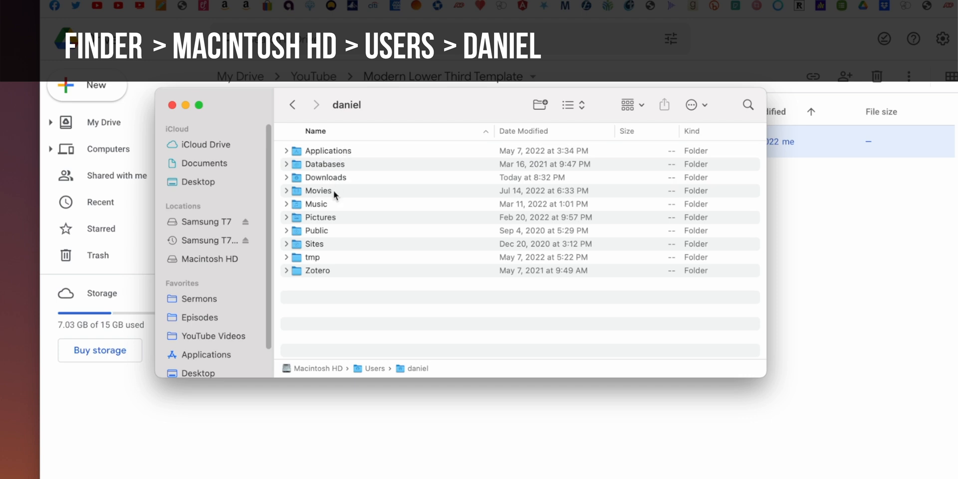
click(318, 191)
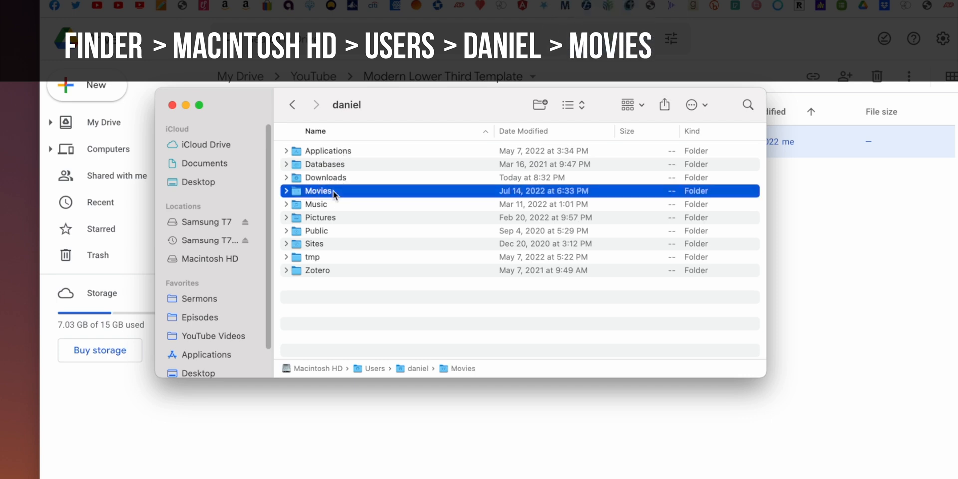
double_click(318, 190)
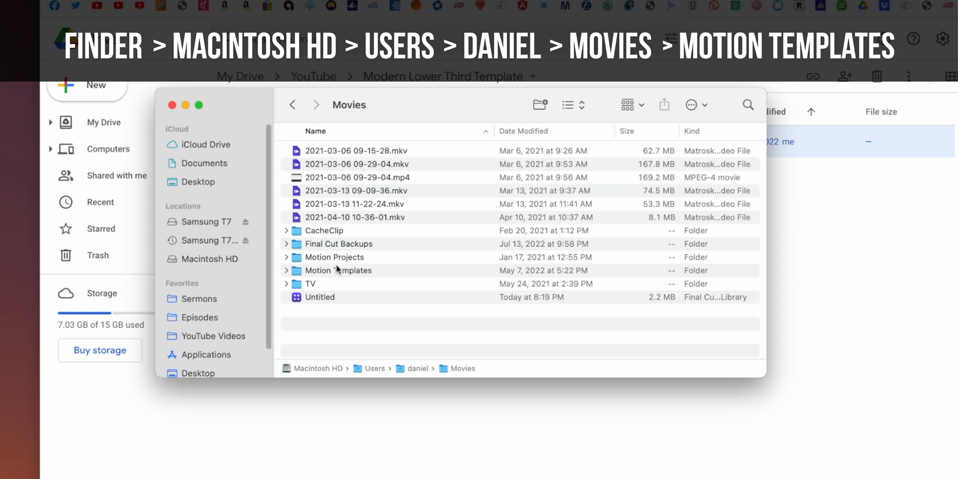
double_click(337, 270)
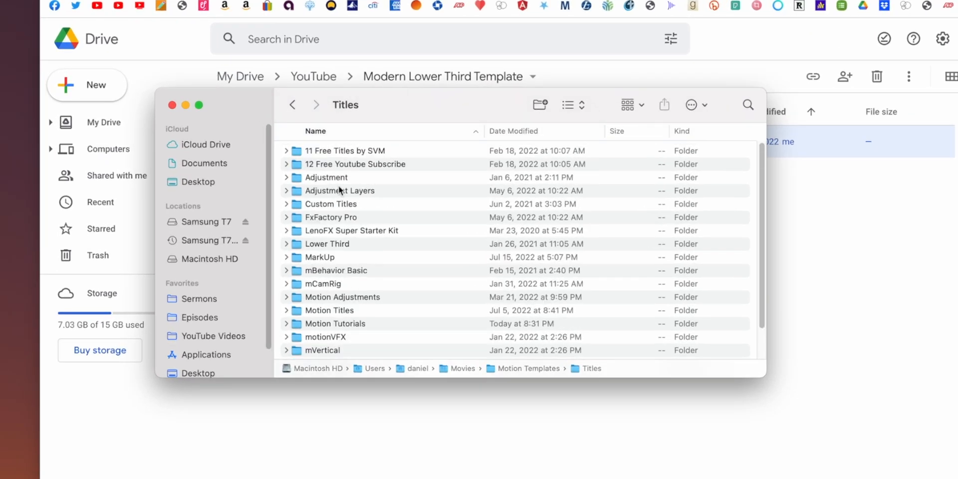
Move the Modern Lower Third Template into Titles, replacing the existing copy
scroll(down, 3)
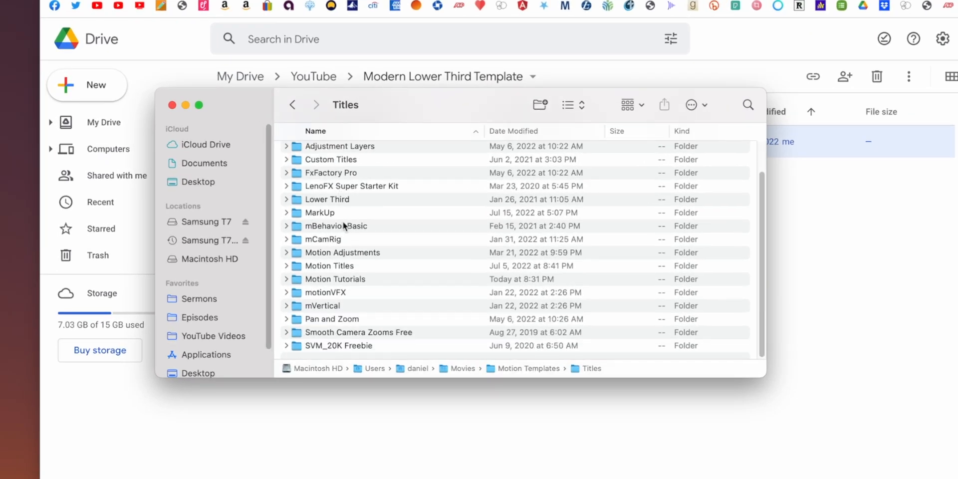
mouse_move(346, 239)
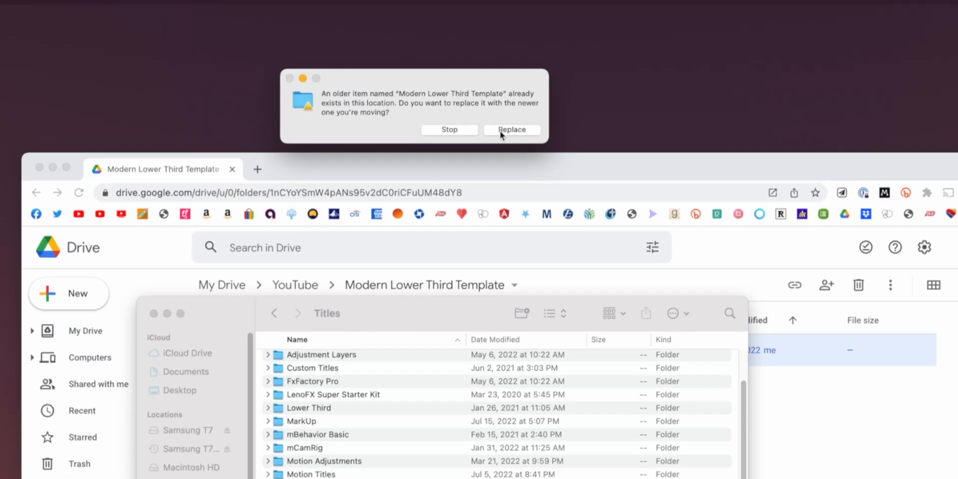
click(513, 130)
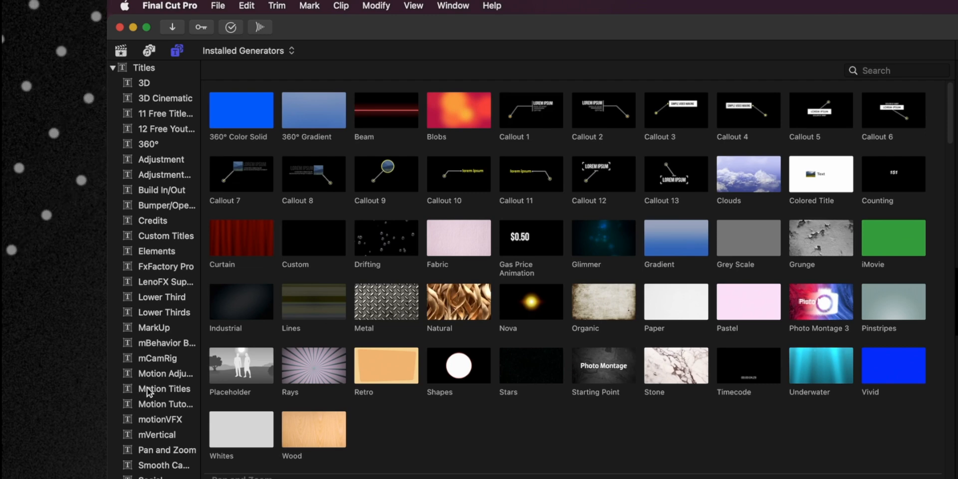
Select the Motion Titles category in Final Cut Pro's Titles sidebar
click(165, 404)
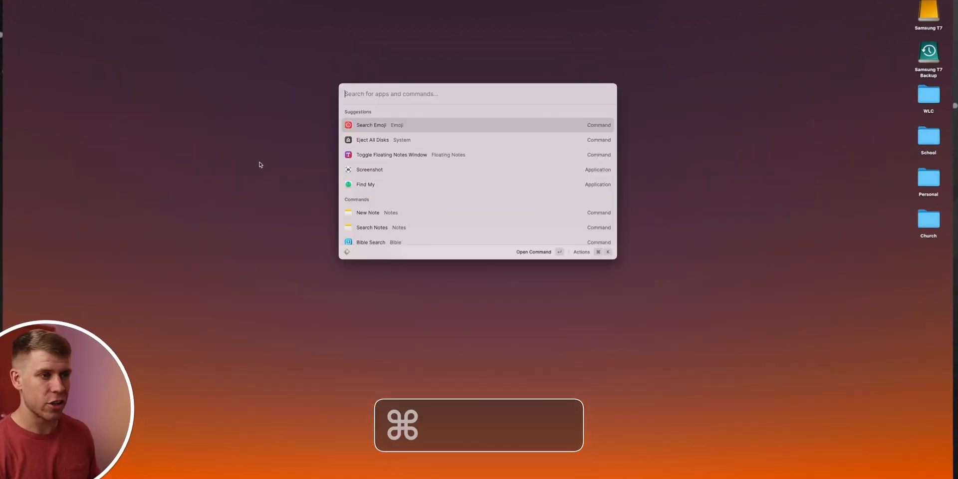
Search files in Raycast for 'motion t' to locate Motion Templates.localized
key(cmd+space)
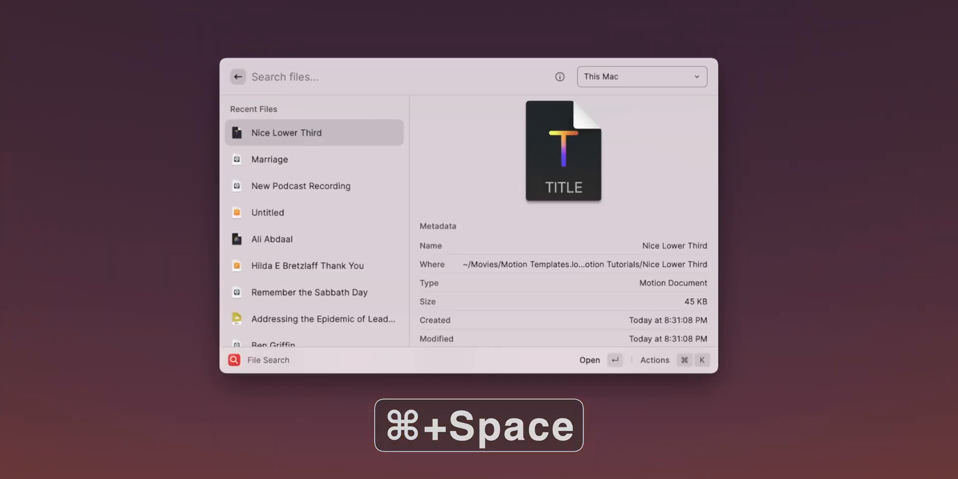
text(.pto)
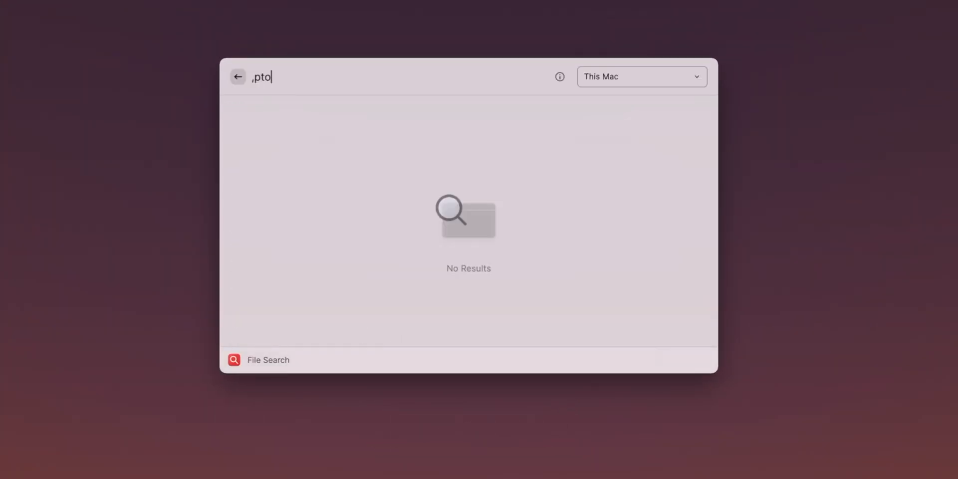
text(motion t)
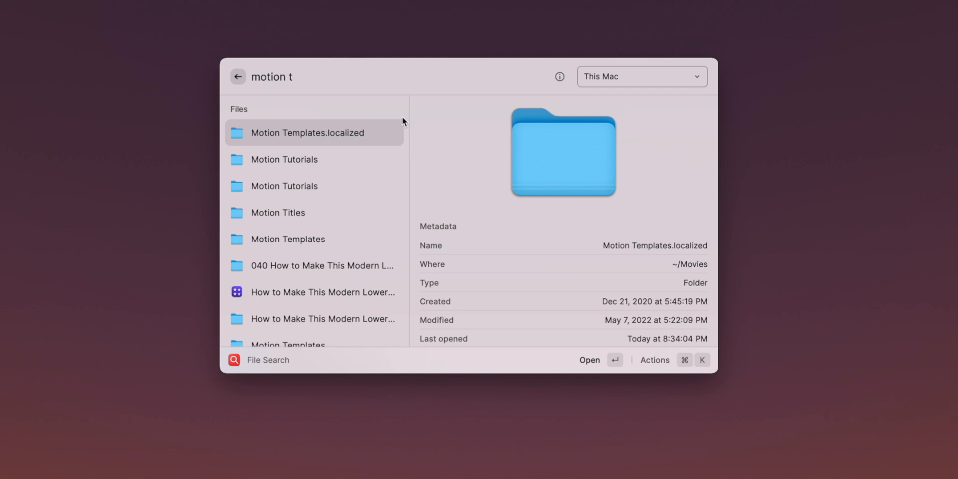
mouse_move(355, 134)
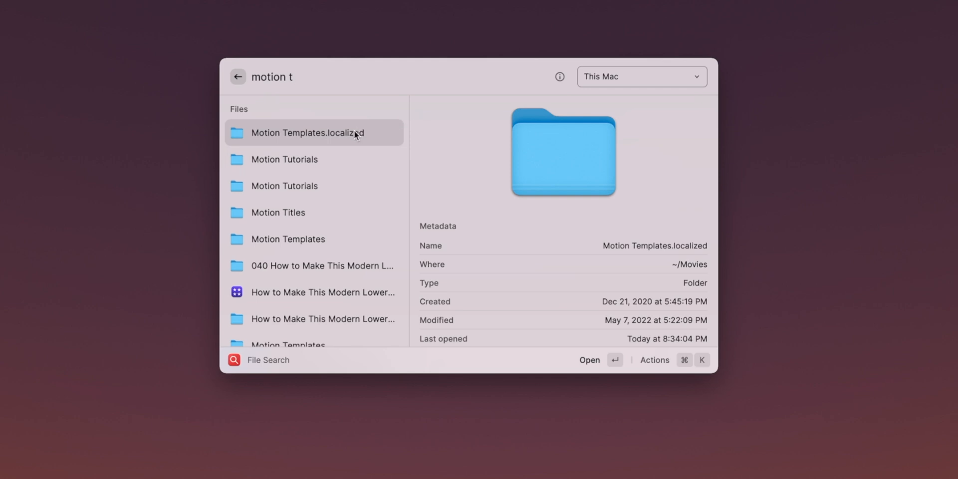